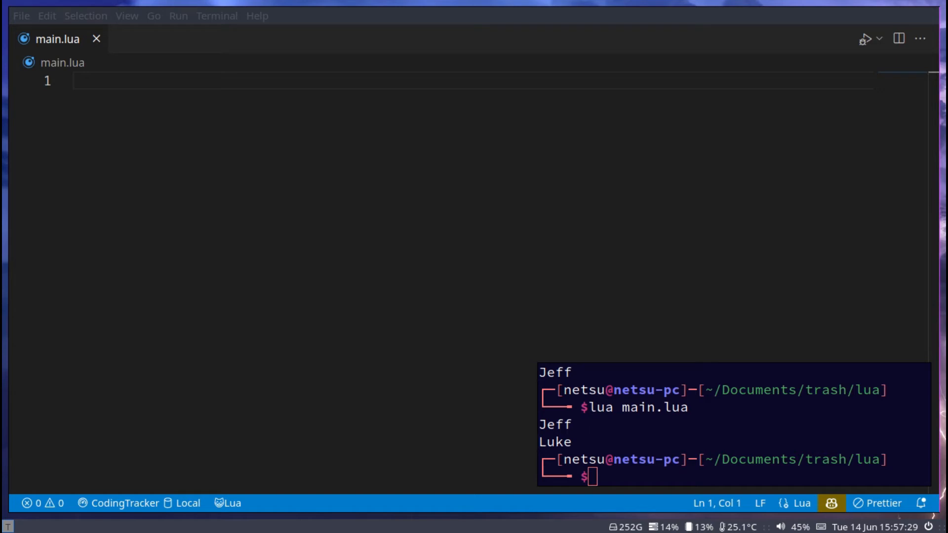
Step: Write the loop header for i = 1, 10 do ... end in the empty main.lua
left_click(294, 250)
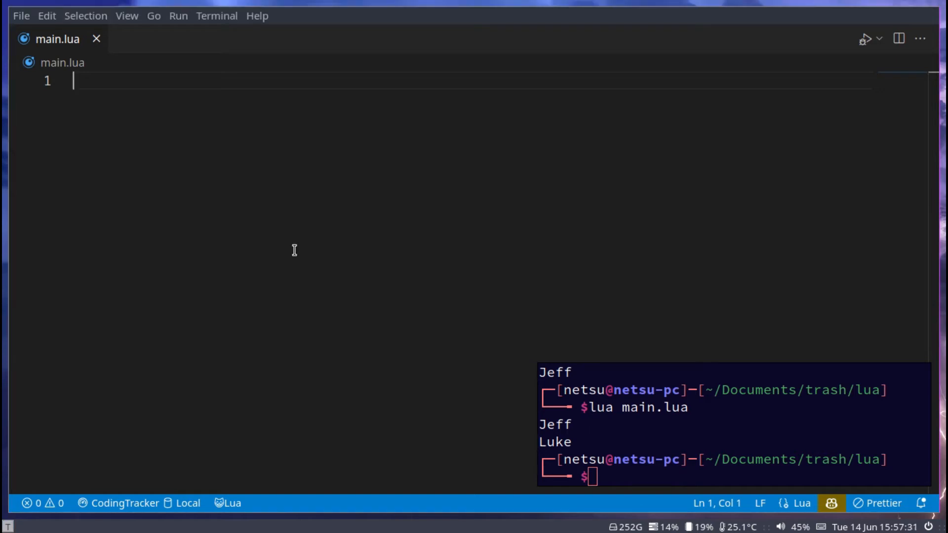
mouse_move(287, 167)
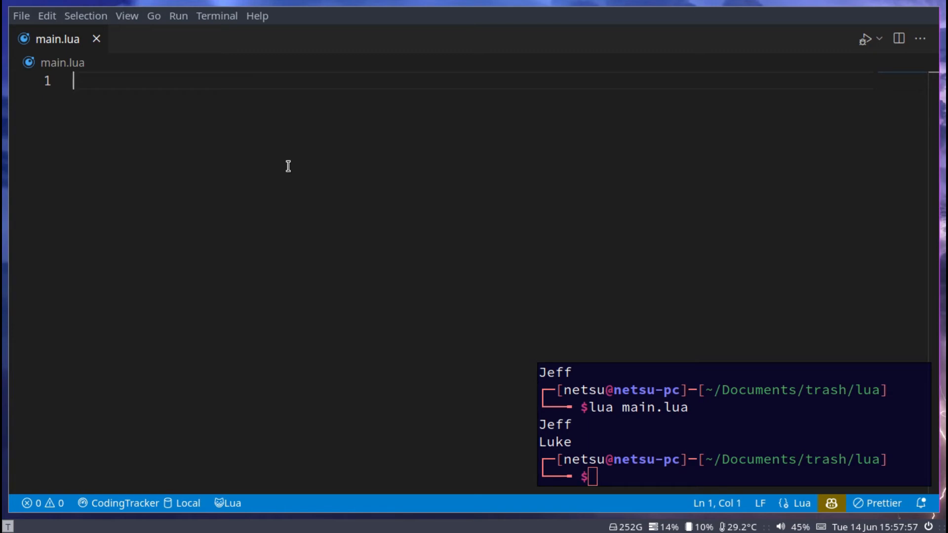
type("for")
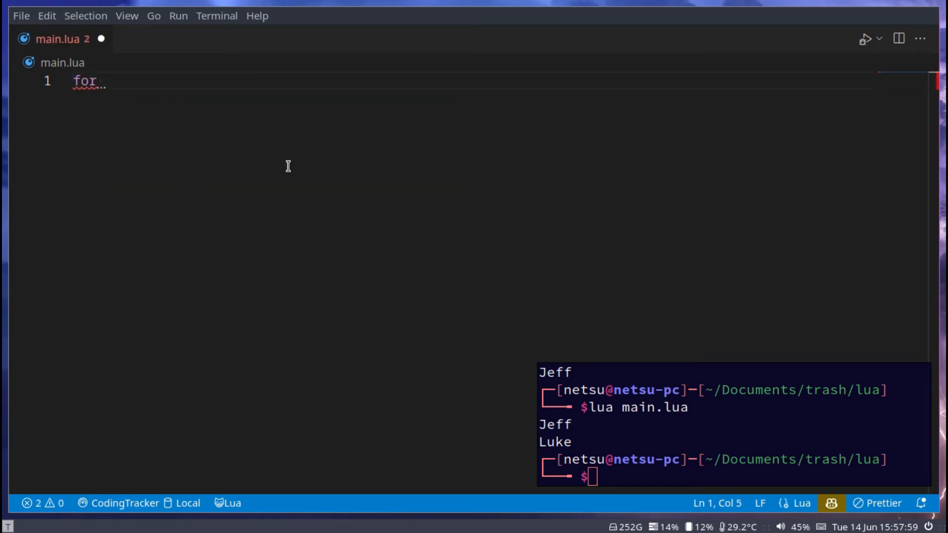
type("i =")
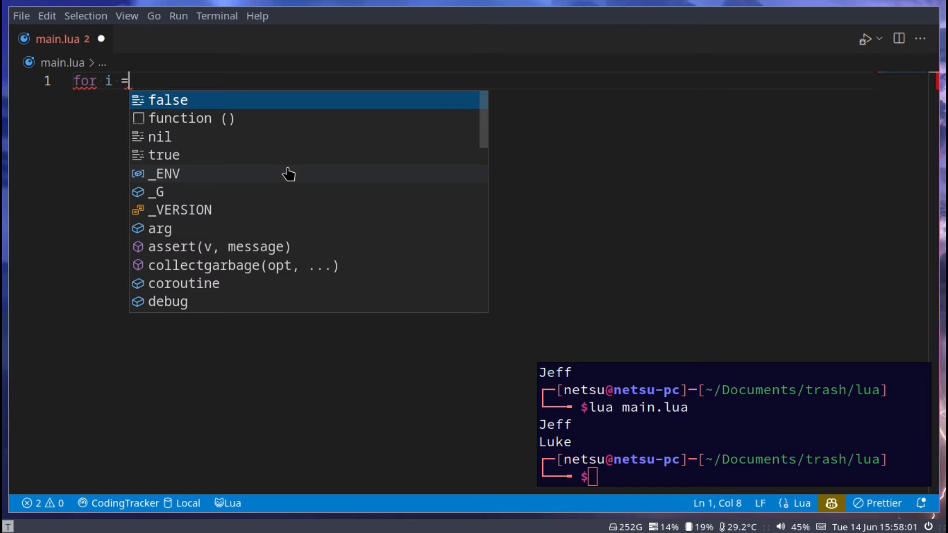
type("1")
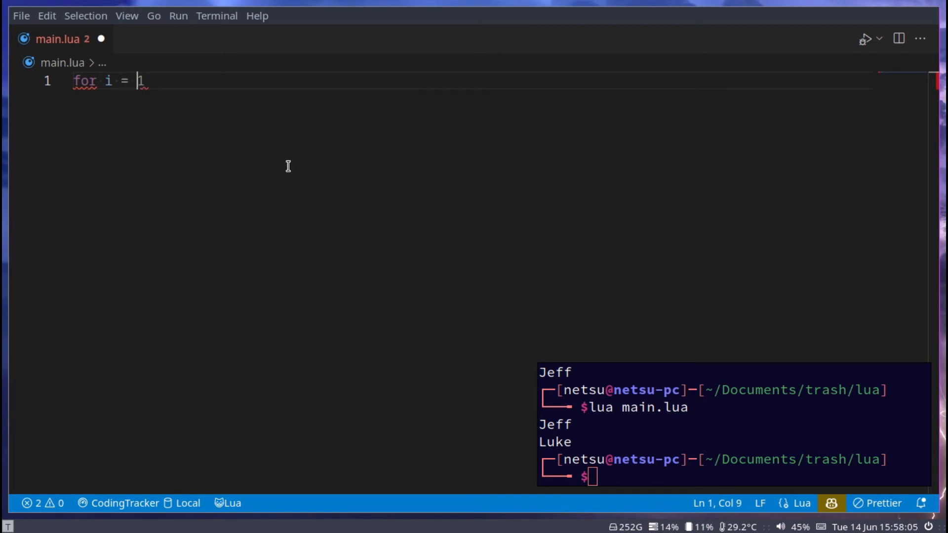
type("10")
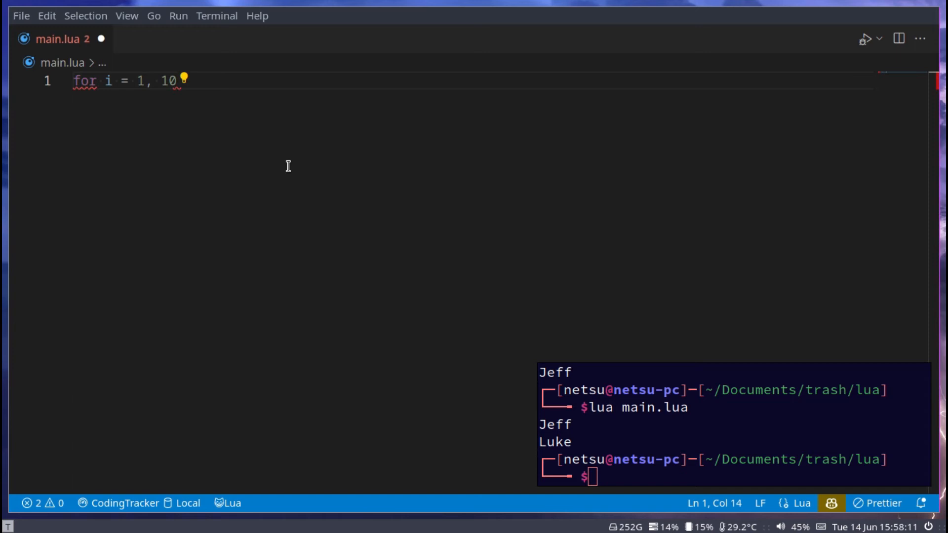
type(".")
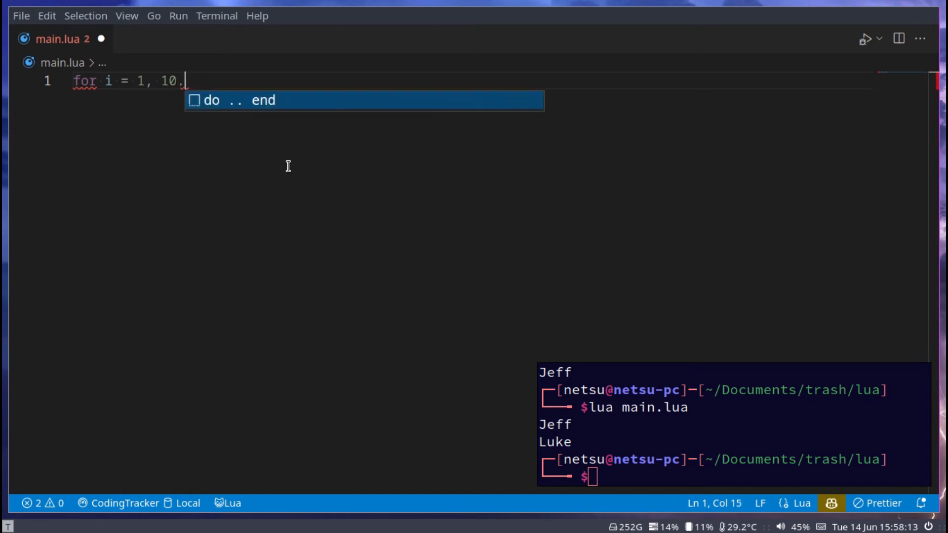
key("Backspace")
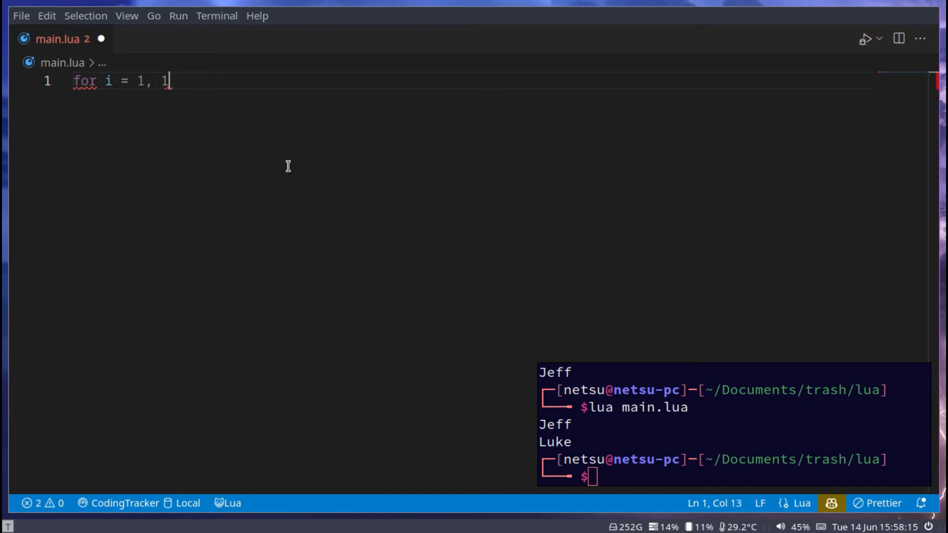
type("0 the")
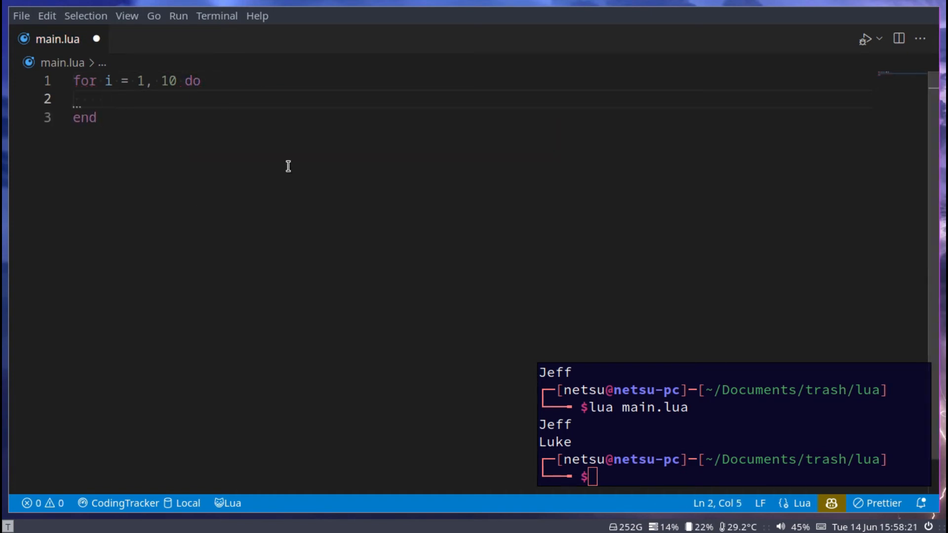
Step: Add print(i) as the loop body, save, and run lua main.lua to print 1 through 10
type("print(i)")
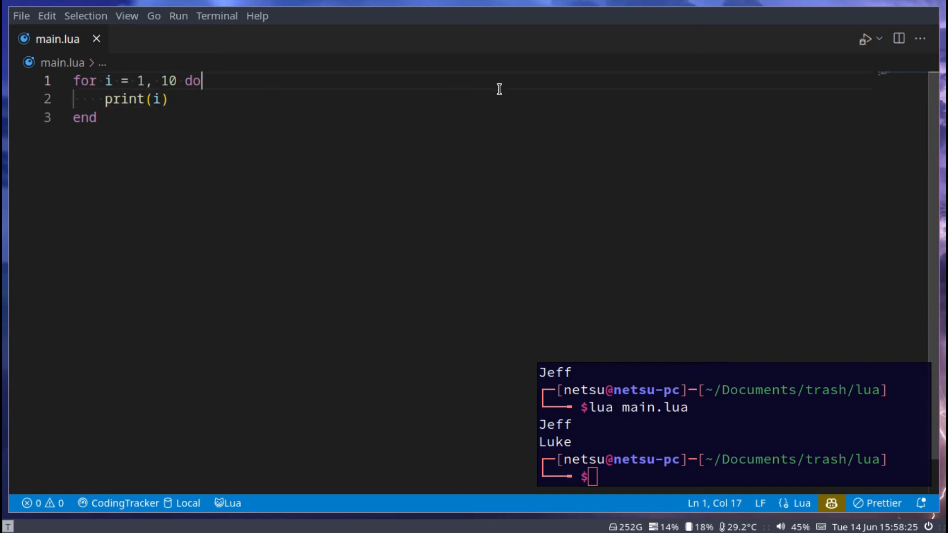
type("lua main.lua")
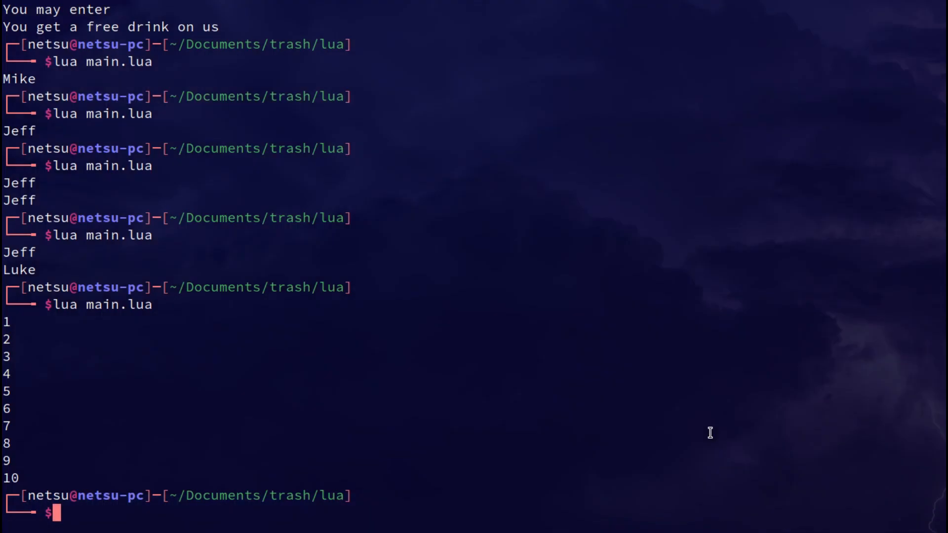
mouse_move(6, 356)
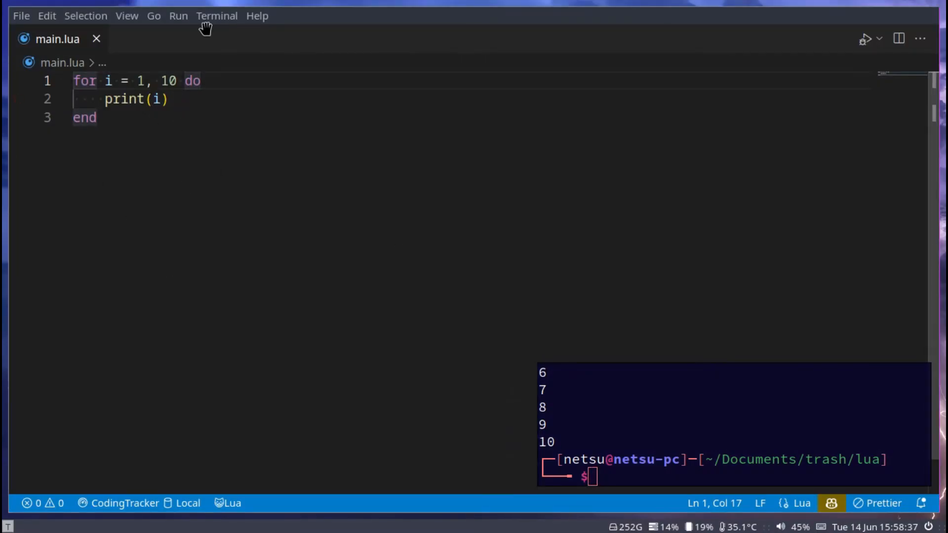
Step: Add a step of 2 to the for header so the run prints only 1, 3, 5, 7, 9
double_click(108, 80)
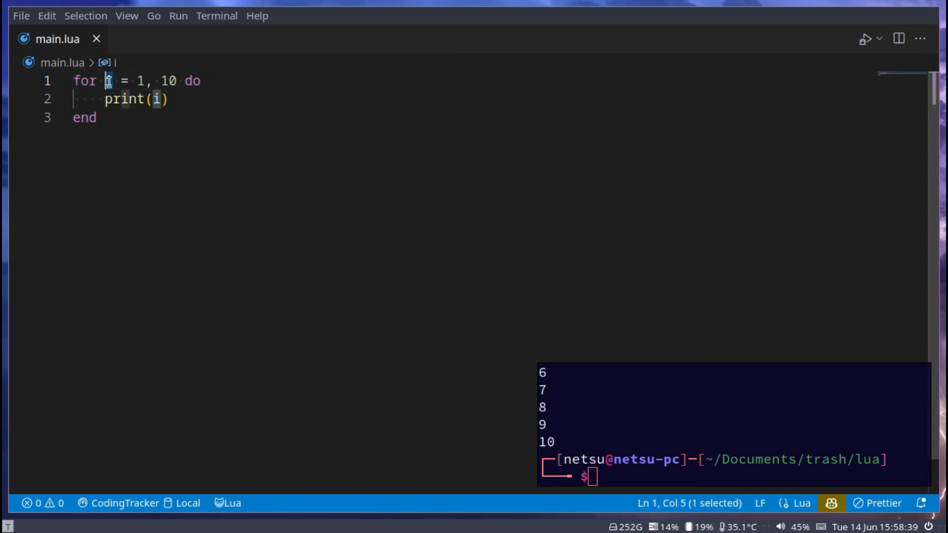
mouse_move(109, 80)
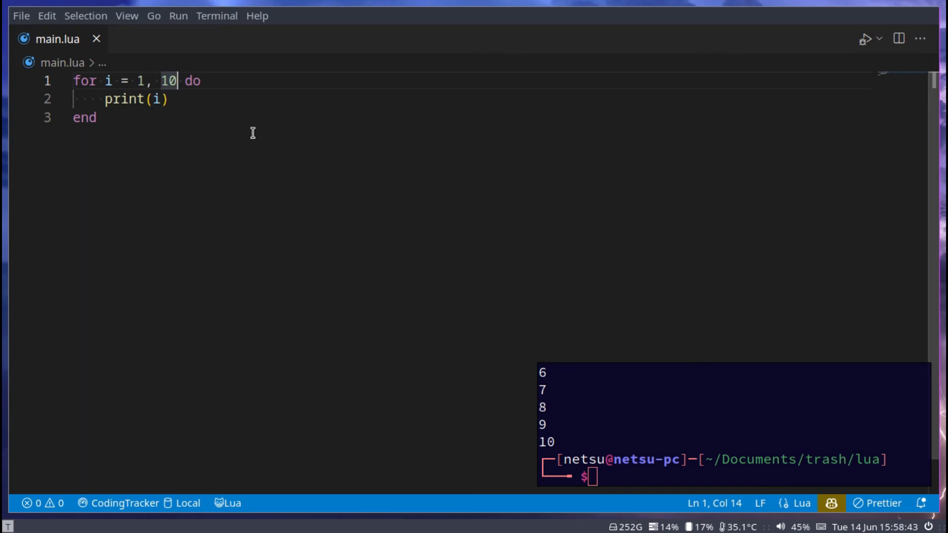
type(", 1")
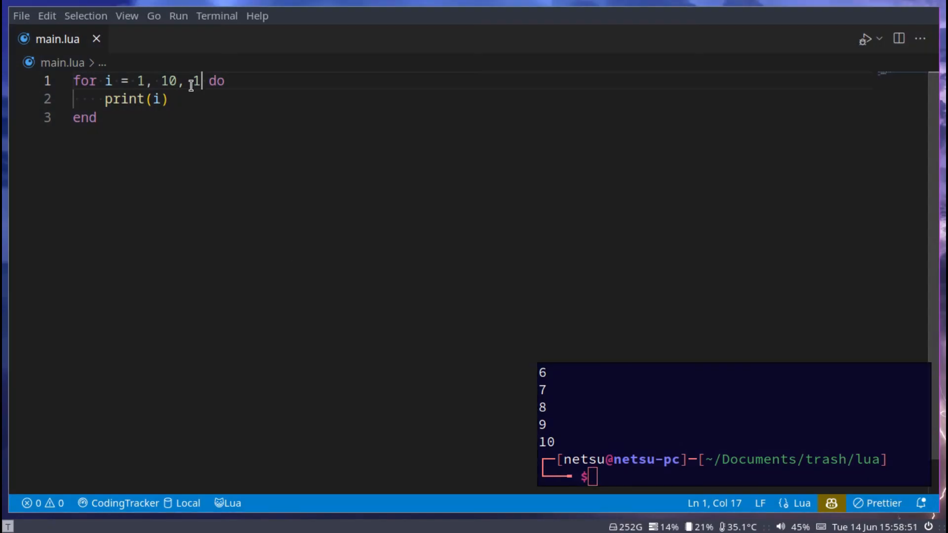
type("2")
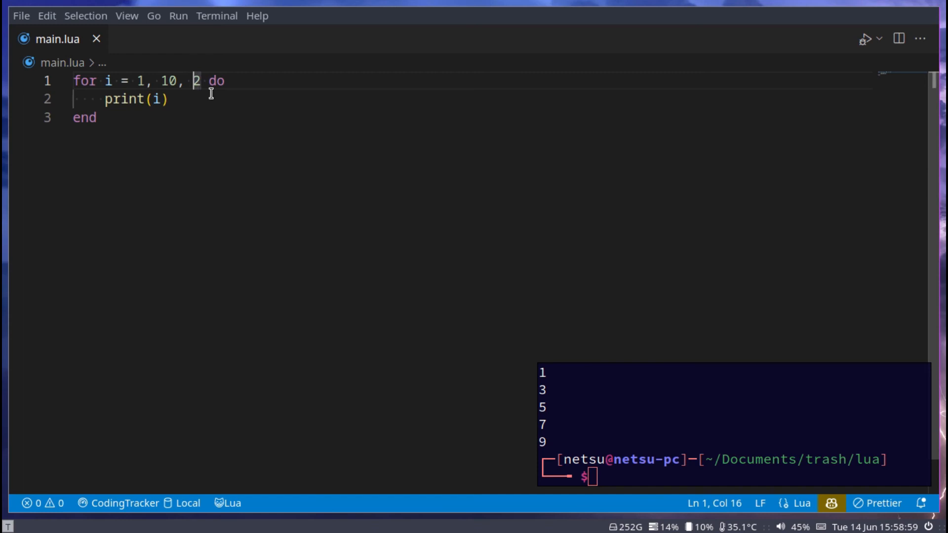
type("-")
left_click(756, 477)
type("lua main.lua")
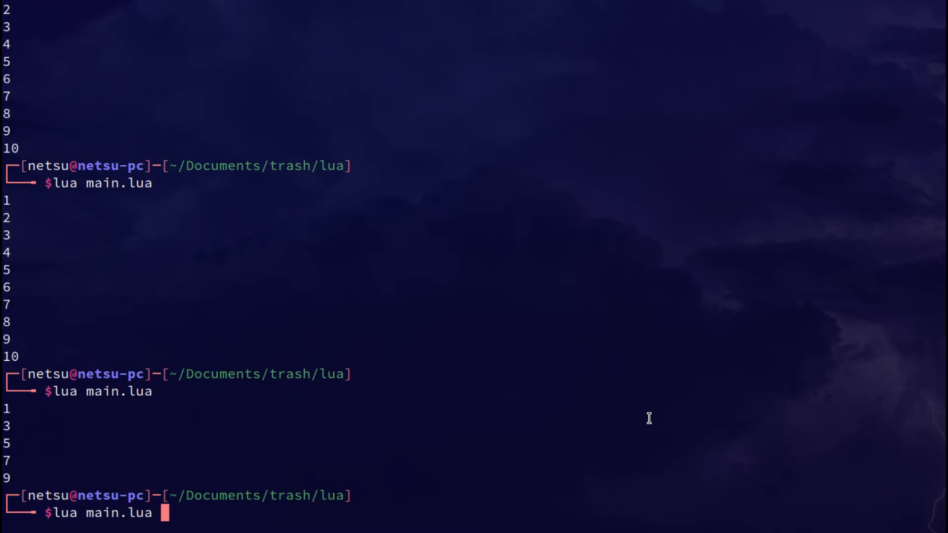
Step: Run the for i = 10, 1, -2 countdown version, printing 10, 8, 6, 4, 2
key("Return")
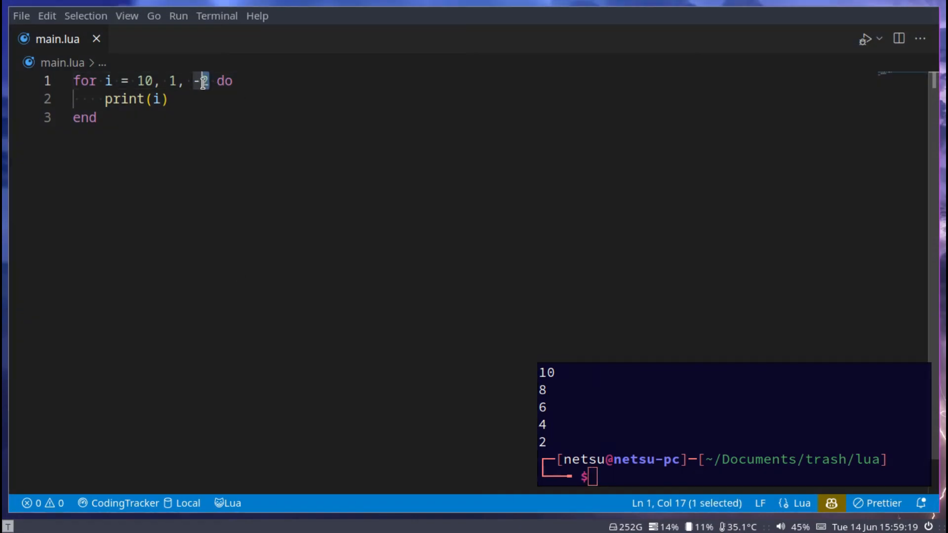
mouse_move(99, 162)
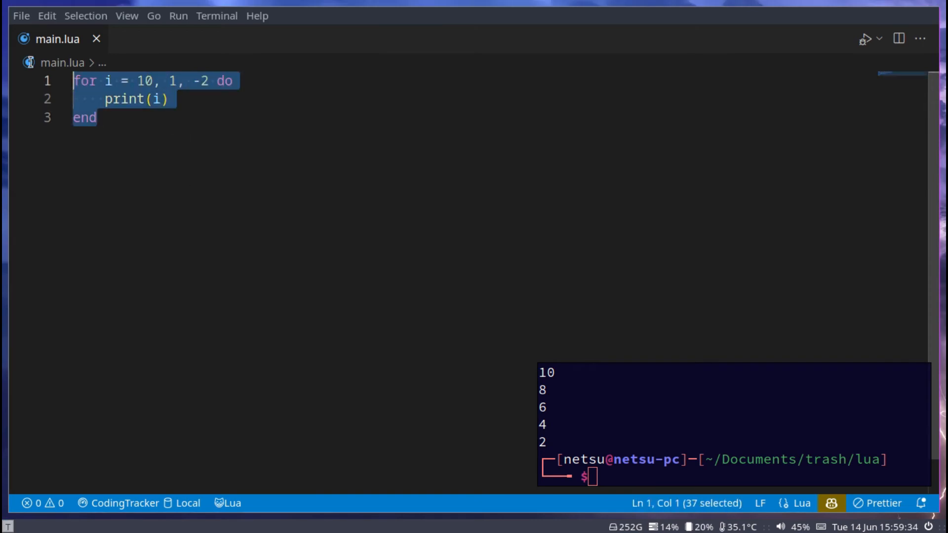
mouse_move(398, 247)
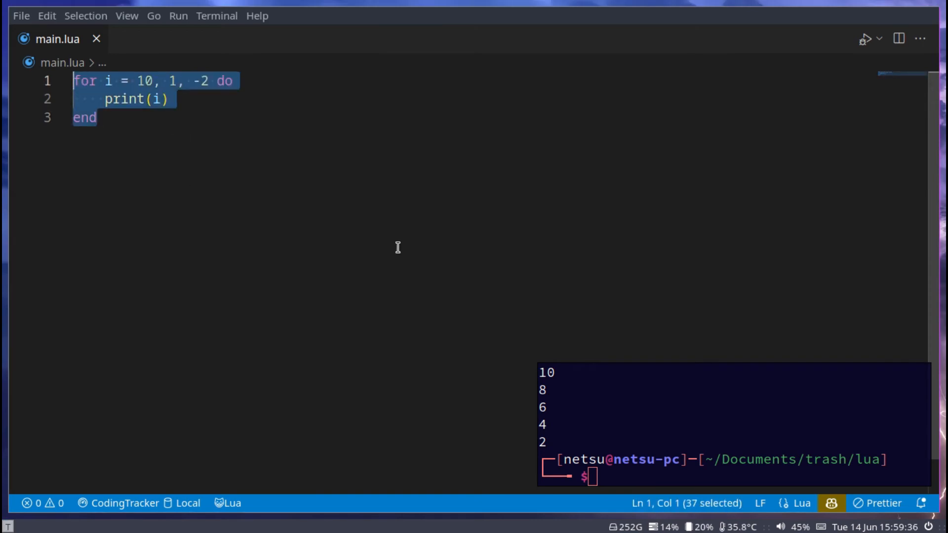
Step: Replace the for loop with while true do print("mike"), run it, and interrupt with Ctrl+C
type("while true do")
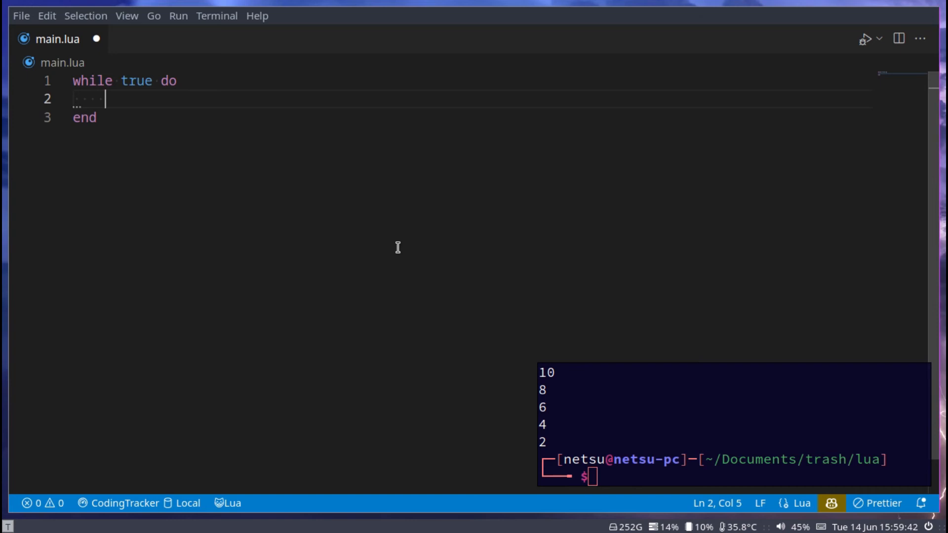
mouse_move(230, 159)
type("print(\"")
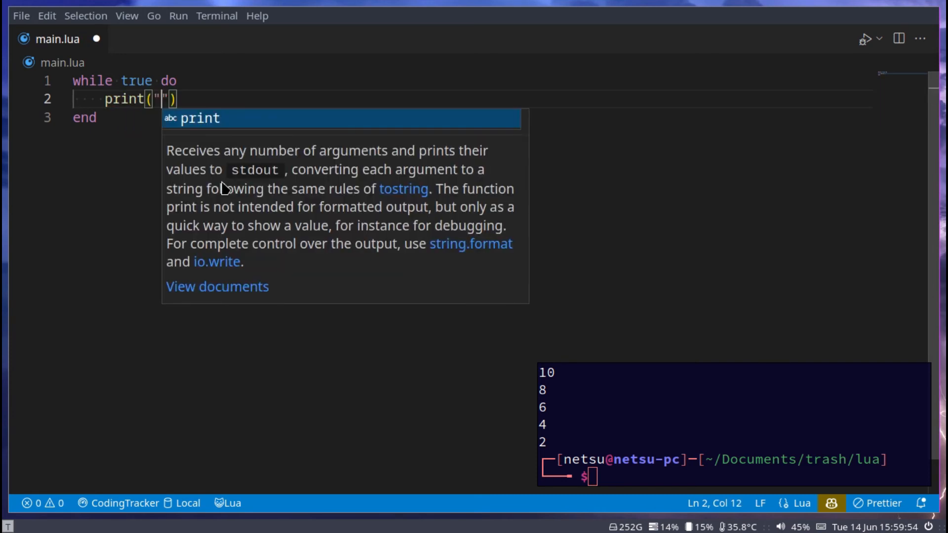
type("mike")
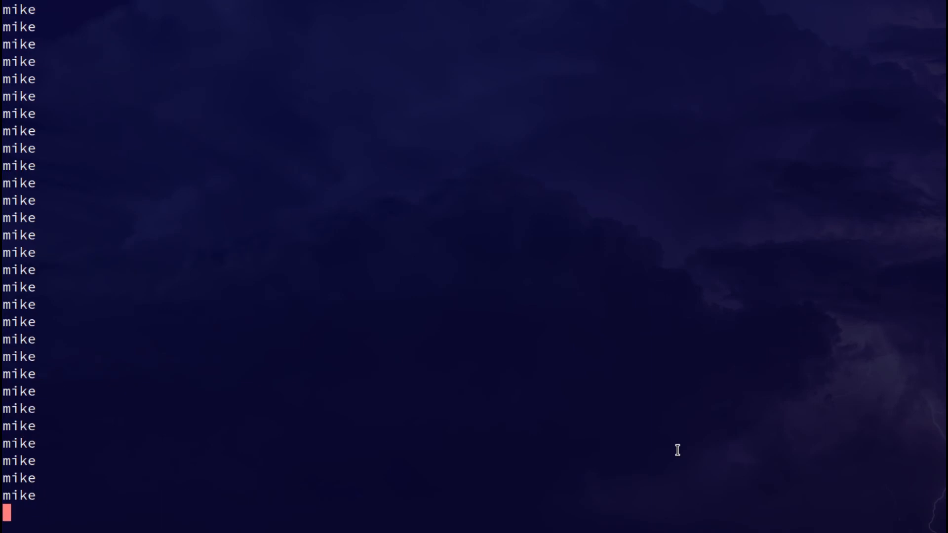
key("ctrl+c")
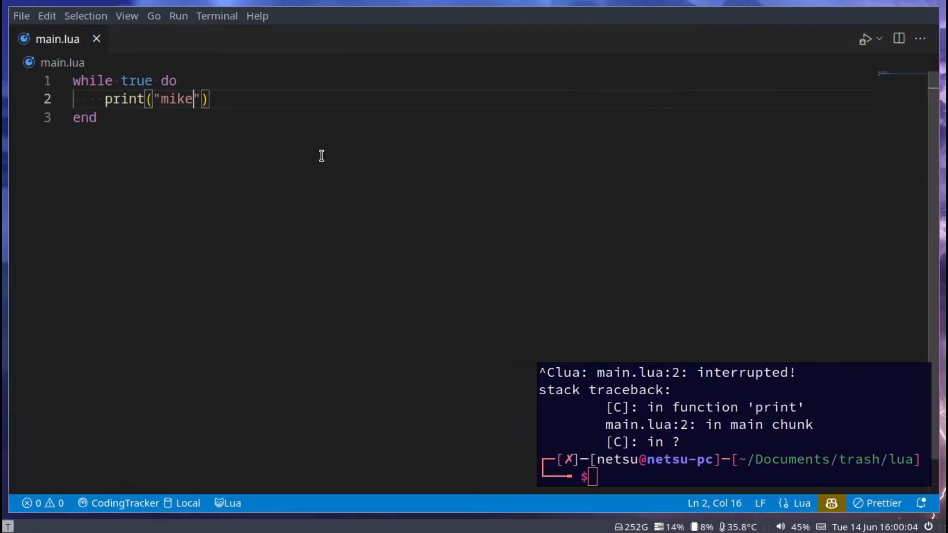
mouse_move(302, 115)
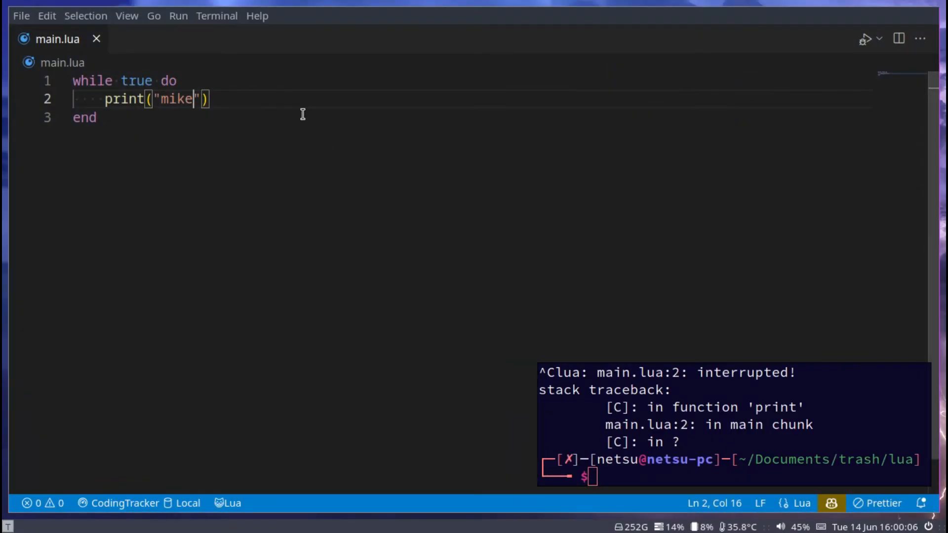
mouse_move(276, 105)
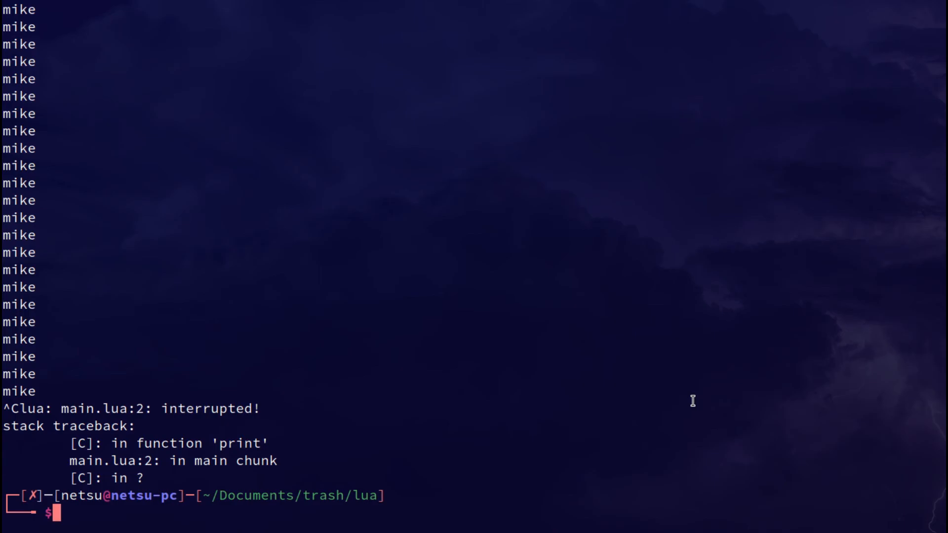
key("Return")
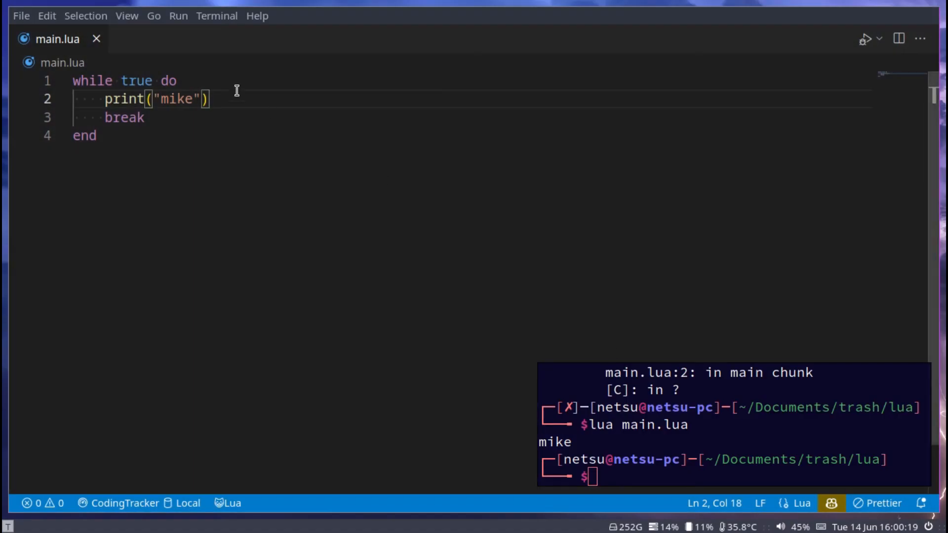
Step: Declare local count = 0 above the while loop and open space in its body
type("1")
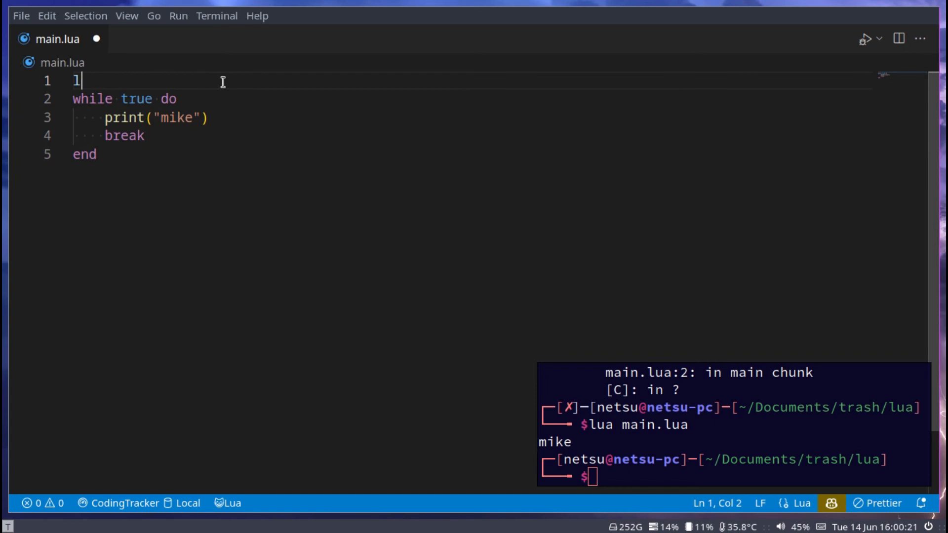
type("local count = 0")
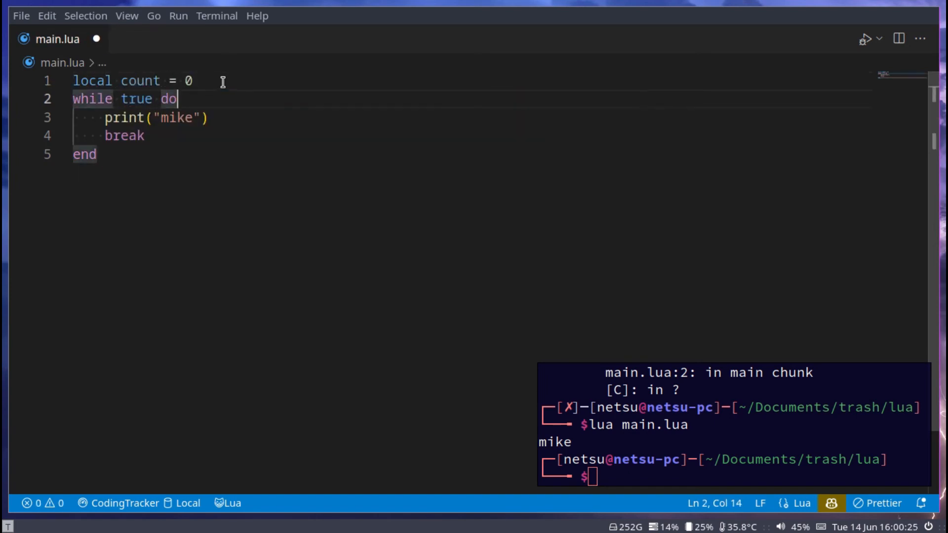
key("Enter")
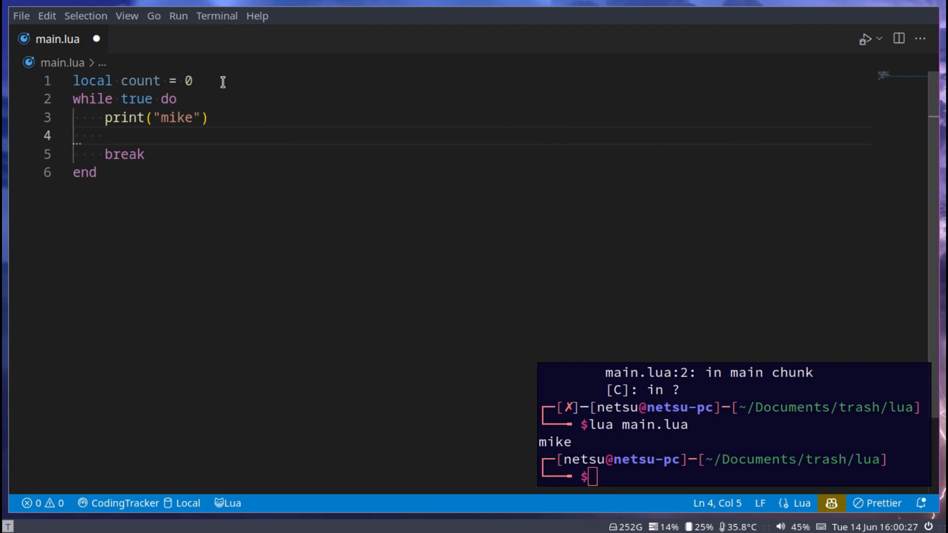
key("Enter")
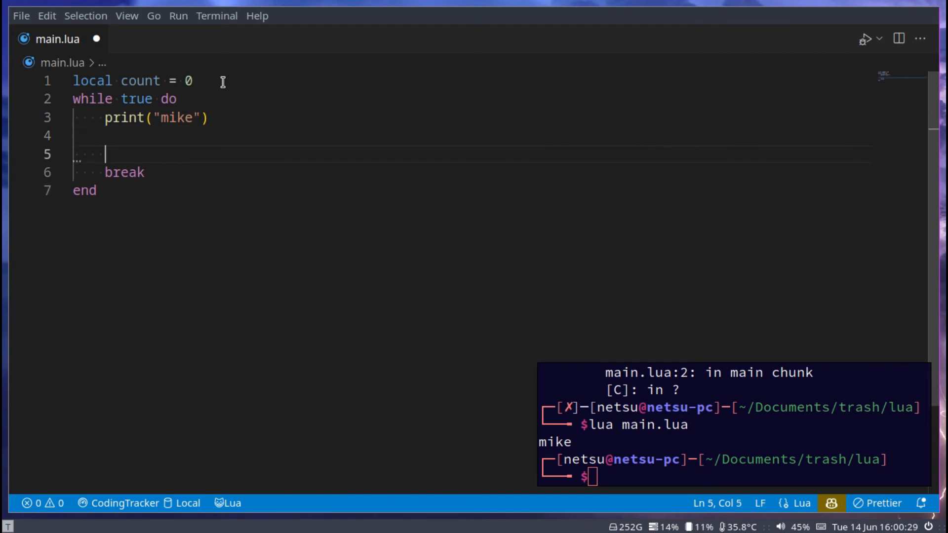
Step: Add count = count + 1 and an if count > 10 then break end check inside the loop
type("if count")
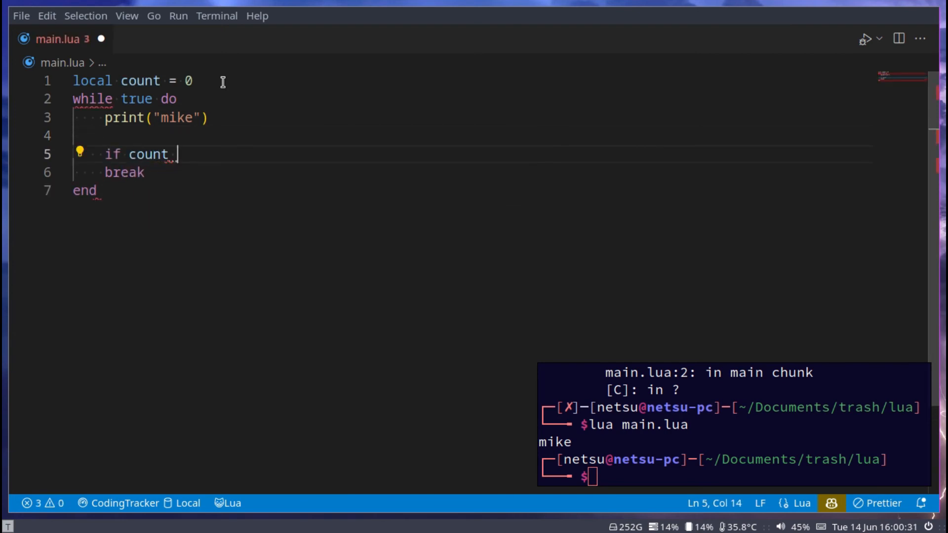
type("> 10")
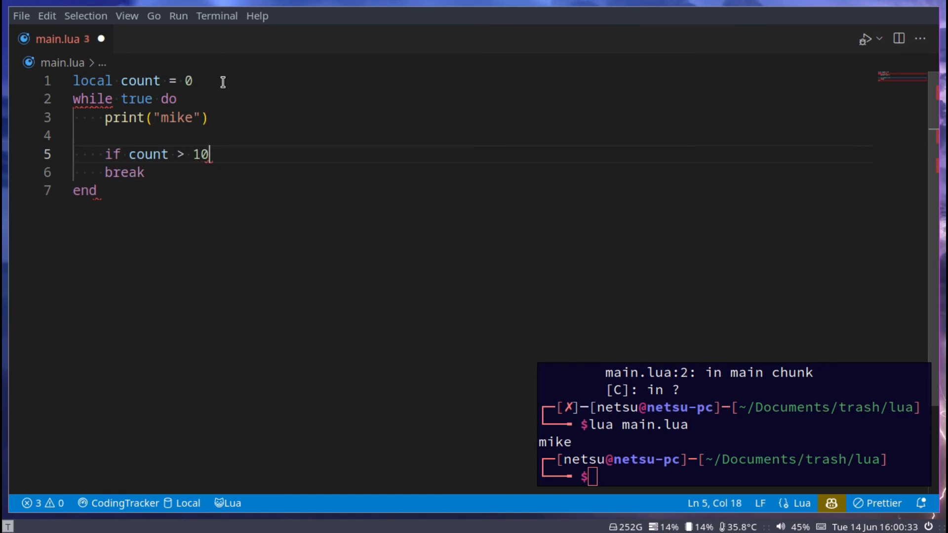
type("then")
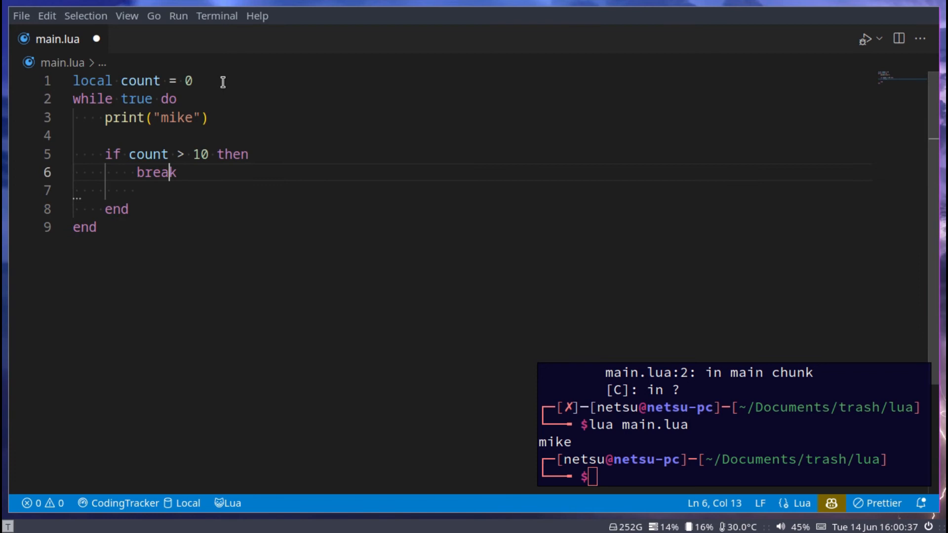
key("Enter")
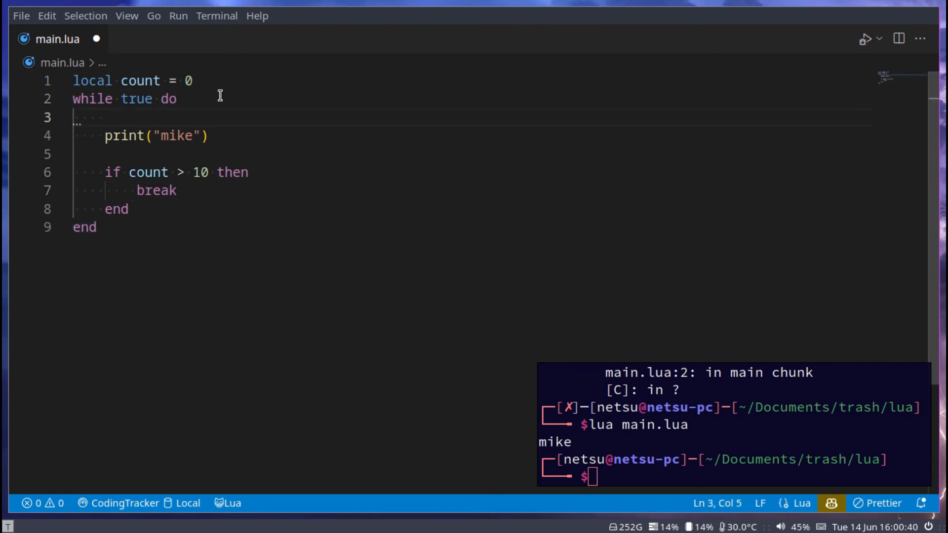
type("count = count + 1")
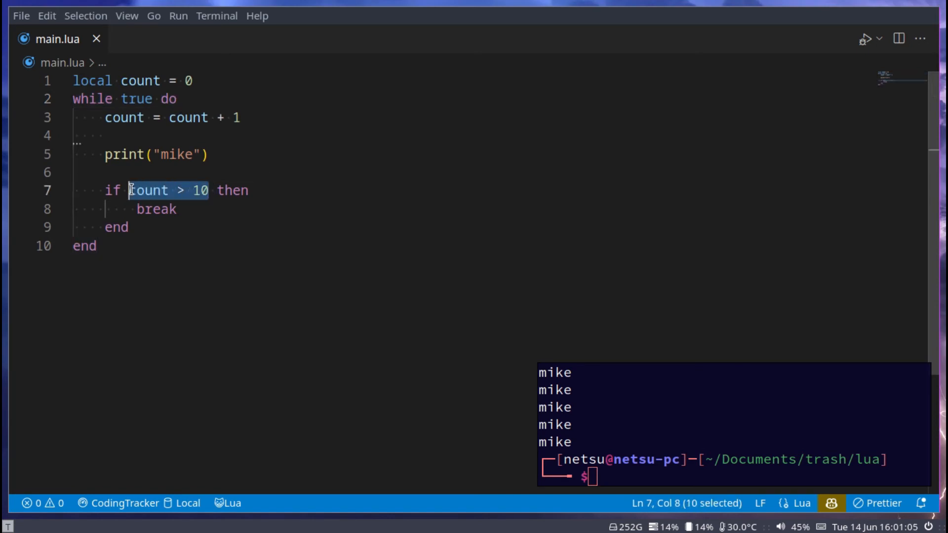
Step: Change the header to while count < 10 do and remove the if-break block
type("count > 10")
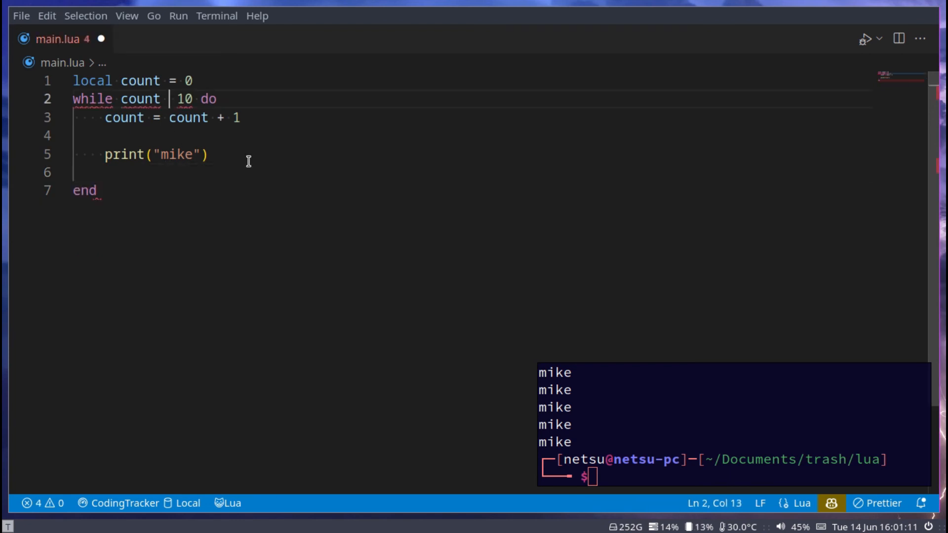
type("<")
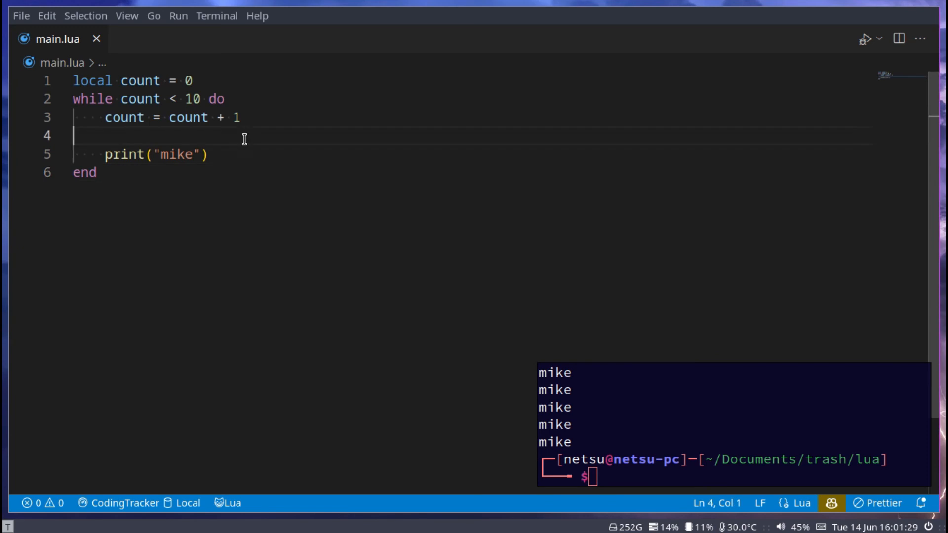
left_click(96, 172)
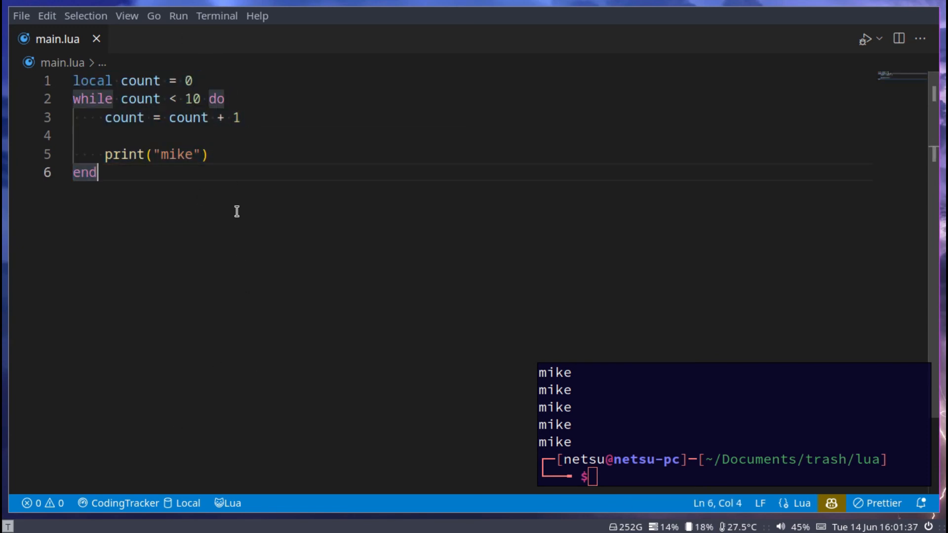
key("ctrl+a")
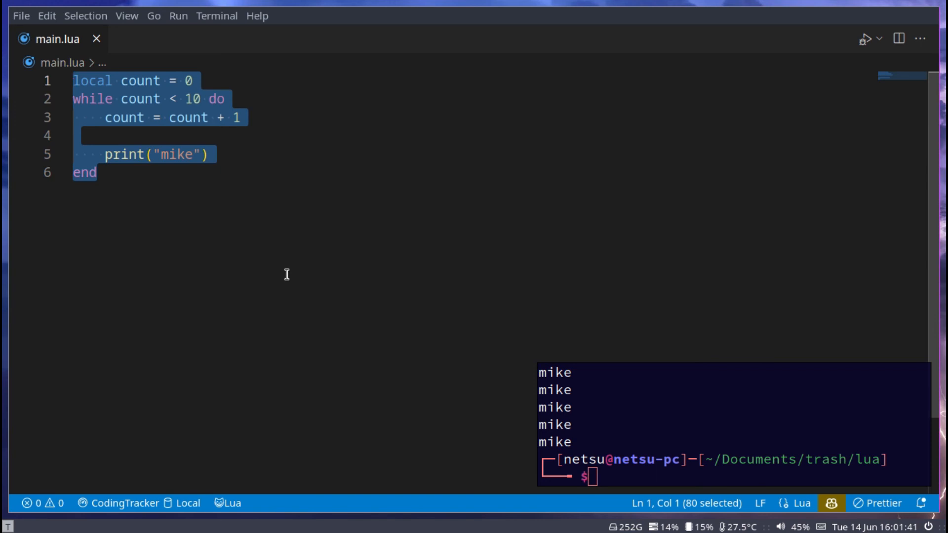
left_click(98, 172)
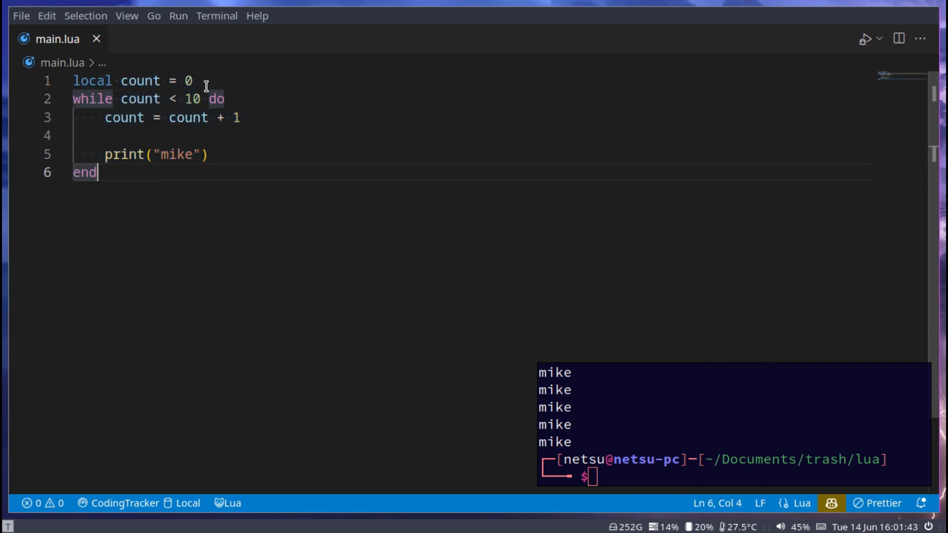
left_click(193, 80)
type("1")
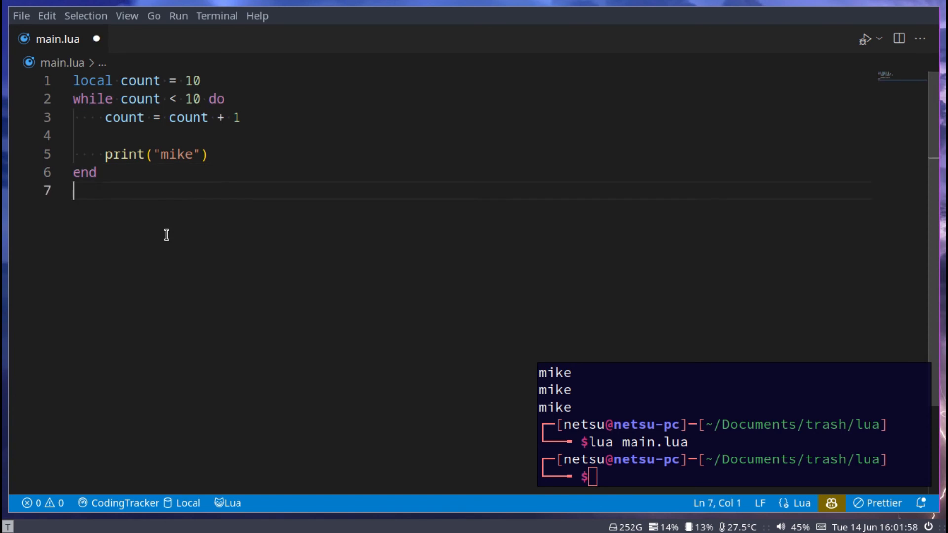
Step: Convert the loop into repeat ... until count < 10 with count starting at 10
key("Return")
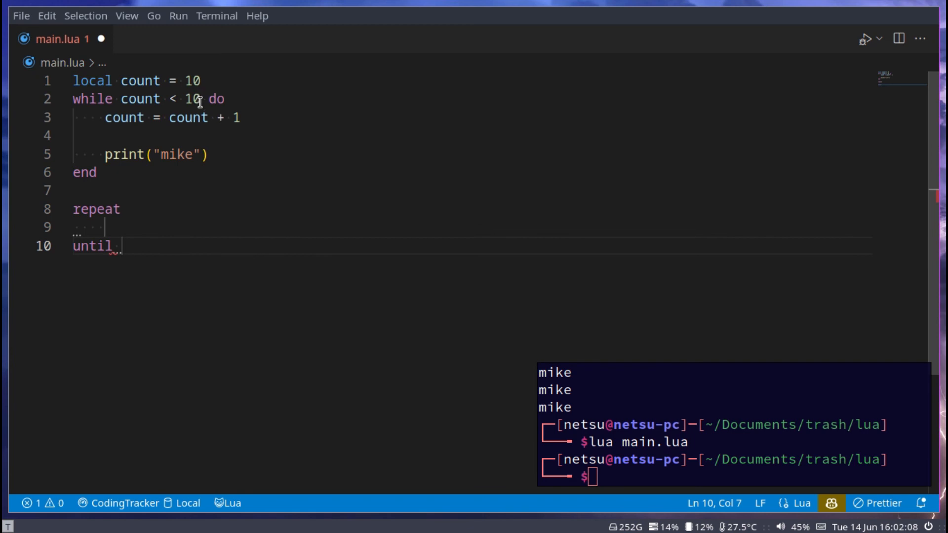
type("count < 10")
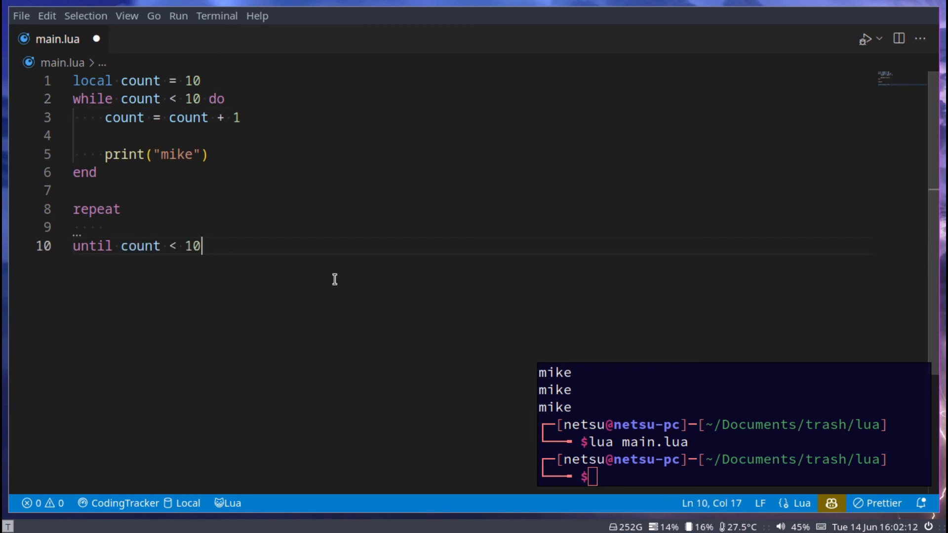
left_click_drag(106, 118, 207, 154)
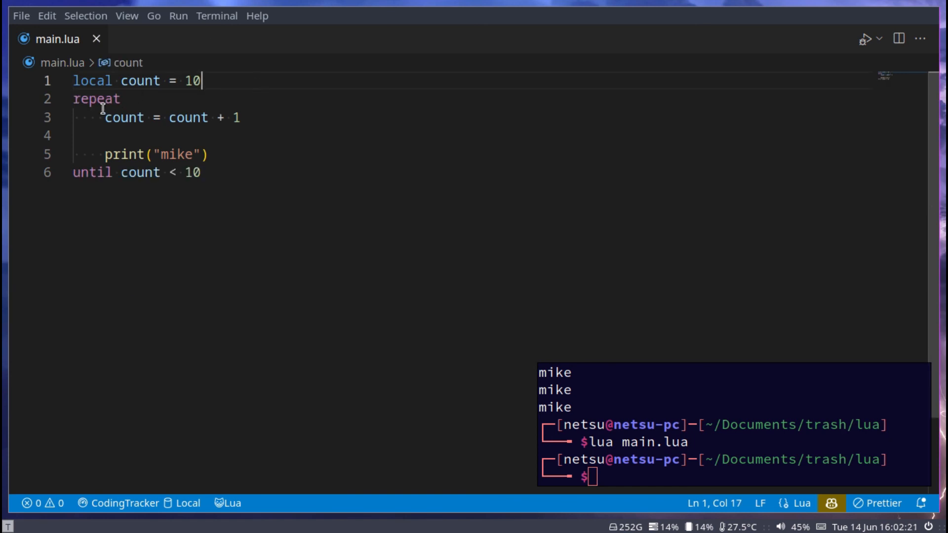
mouse_move(293, 168)
type("lua main.lua")
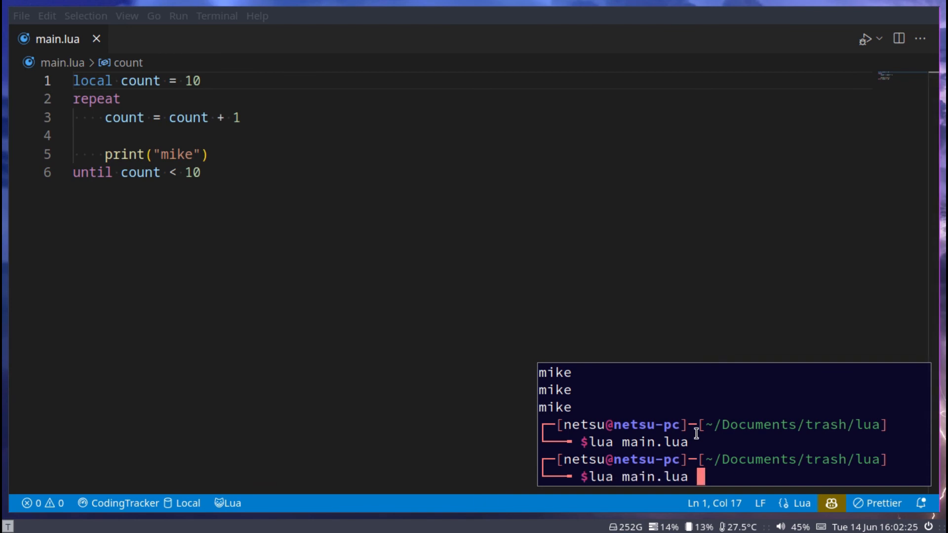
Step: Interrupt the endless repeat loop, then change its condition to until count > 5 and save
key("ctrl+c")
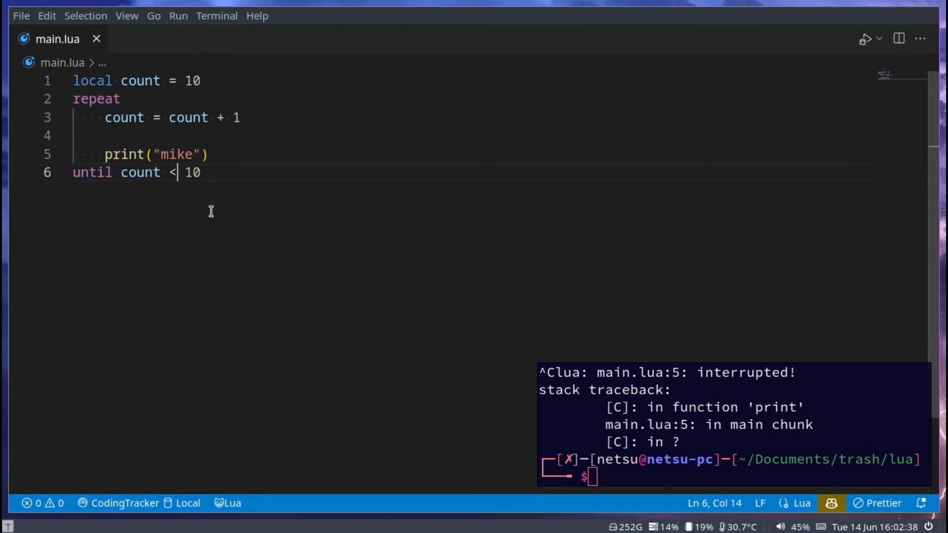
type(">")
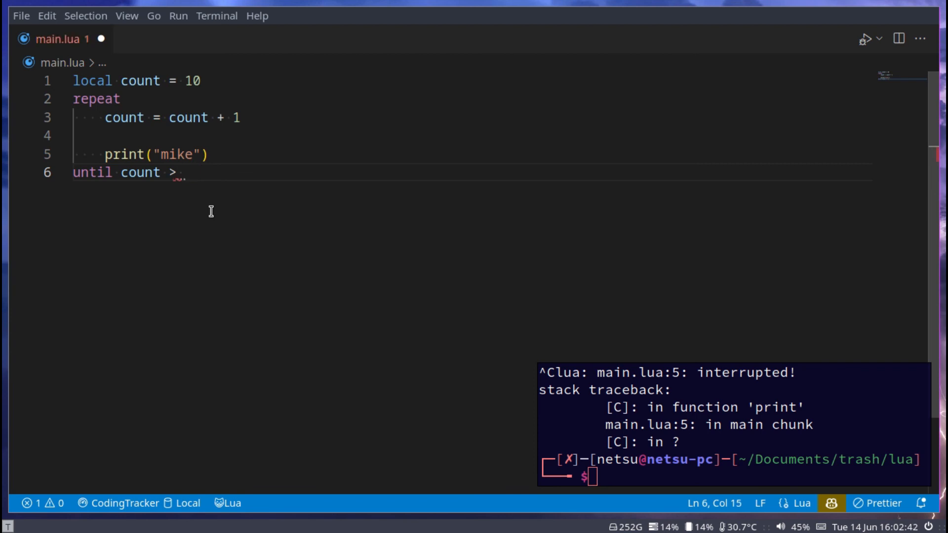
type("5")
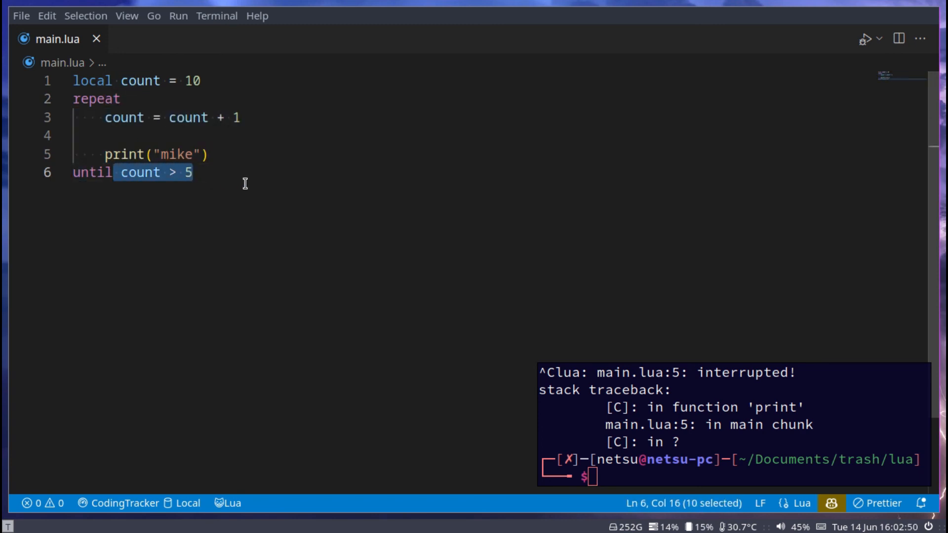
left_click(194, 172)
type("lua main.lua")
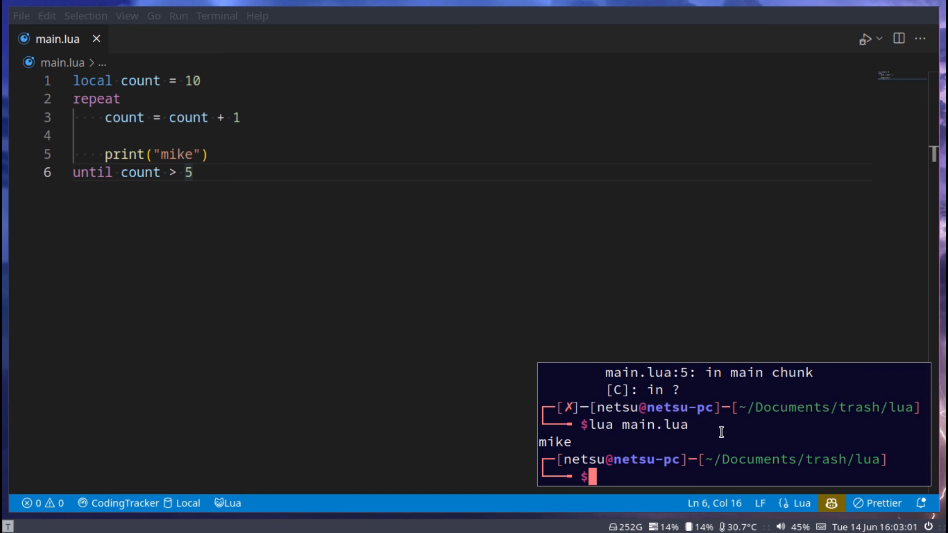
Step: Run the repeat-until count > 5 script so mike prints once, then select all code
key("ctrl+a")
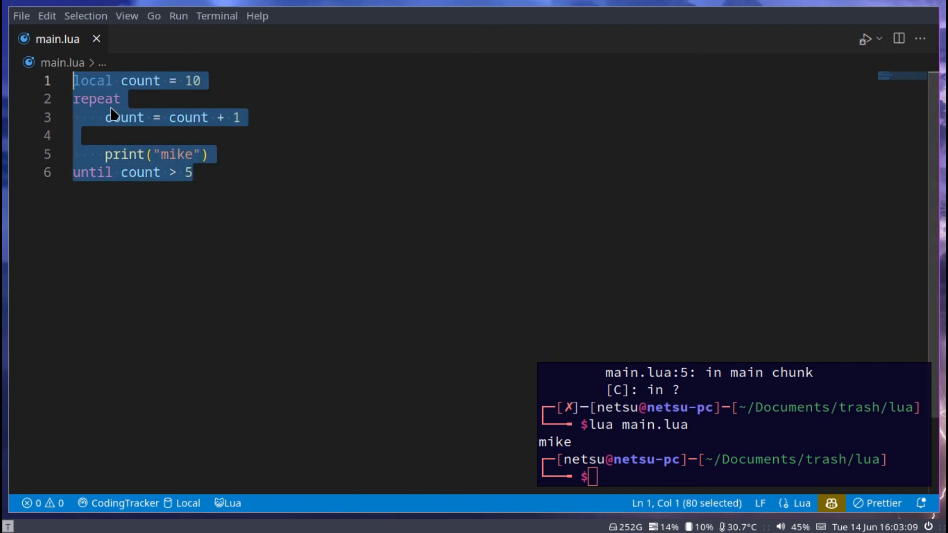
mouse_move(305, 252)
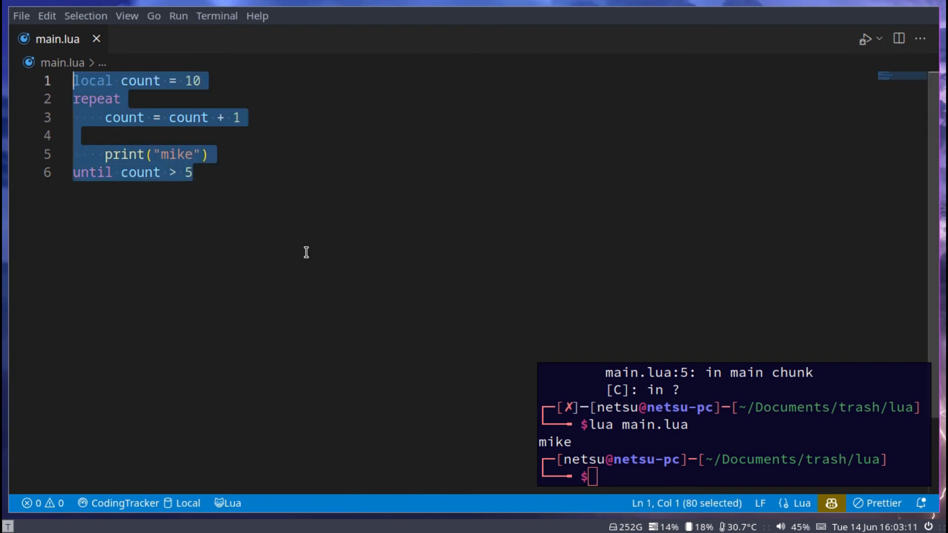